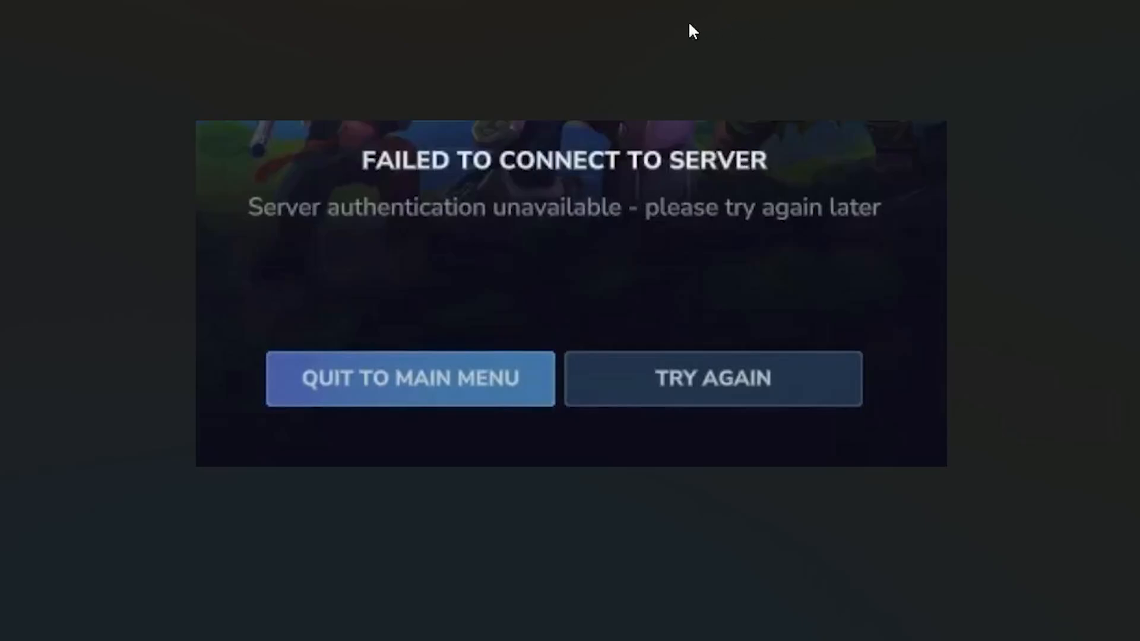
mouse_move(510, 207)
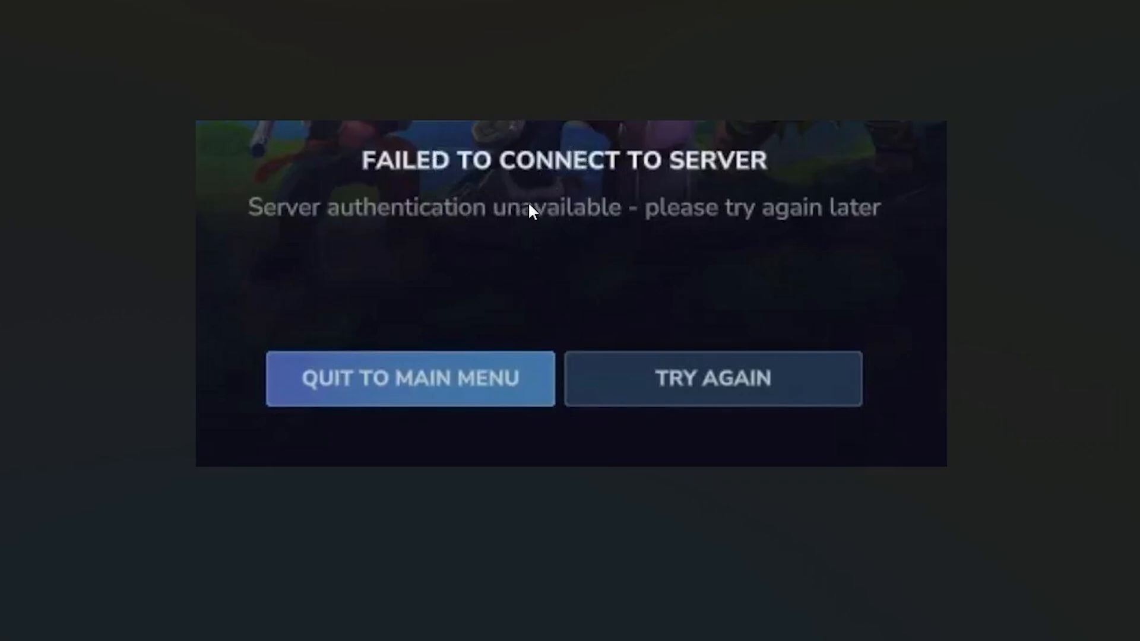
mouse_move(691, 241)
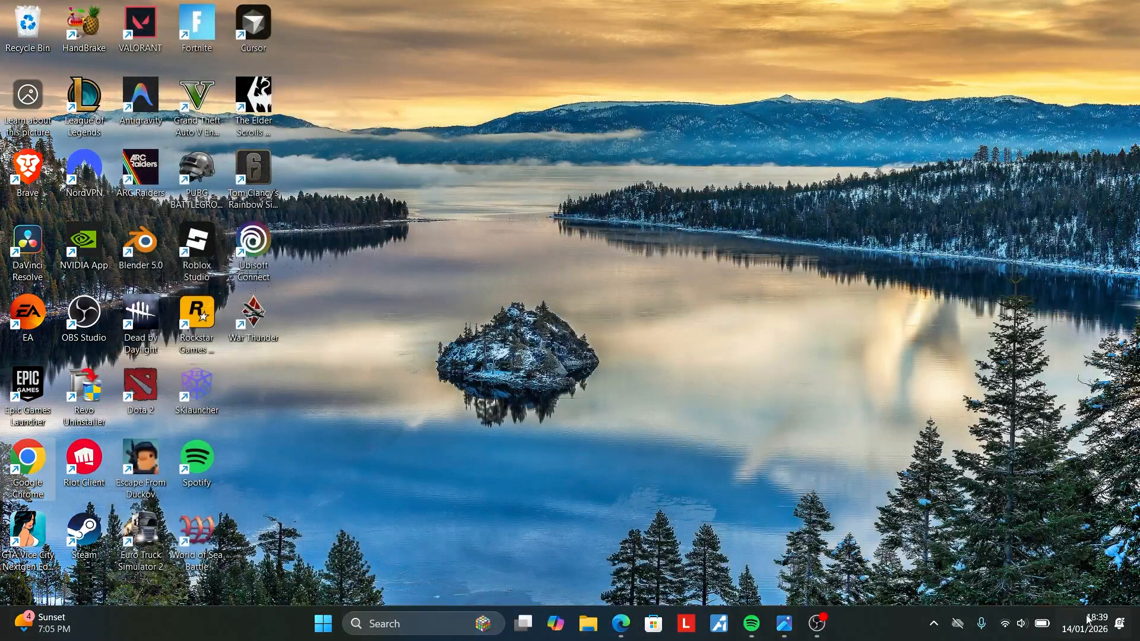
mouse_move(1093, 627)
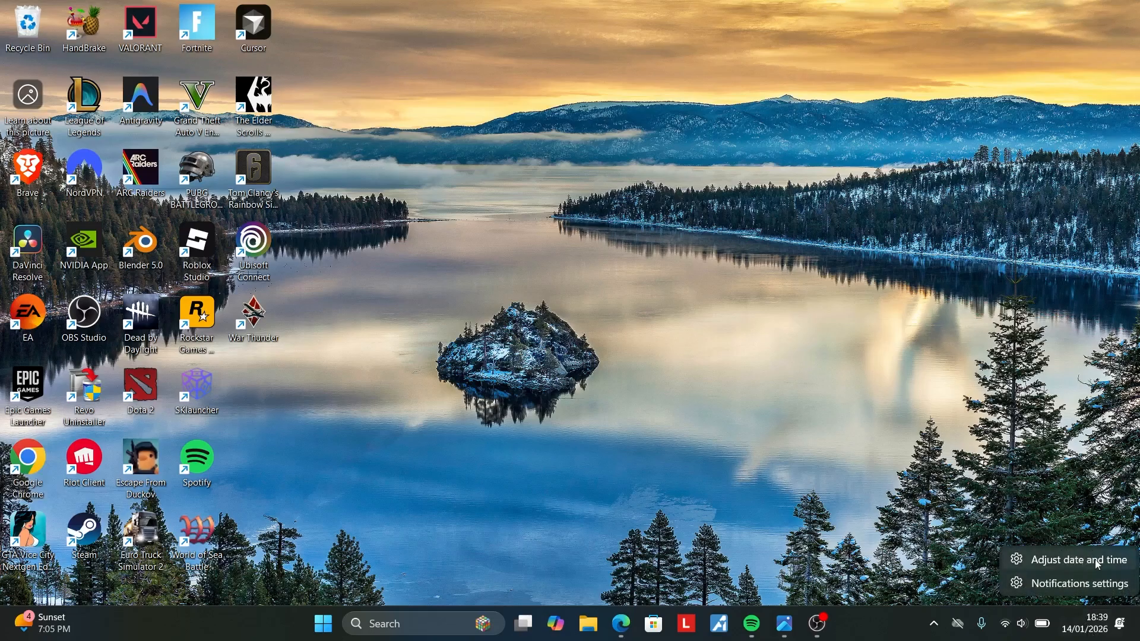
Reach the Date & time settings page and start a clock sync with 'Sync now'.
click(1077, 559)
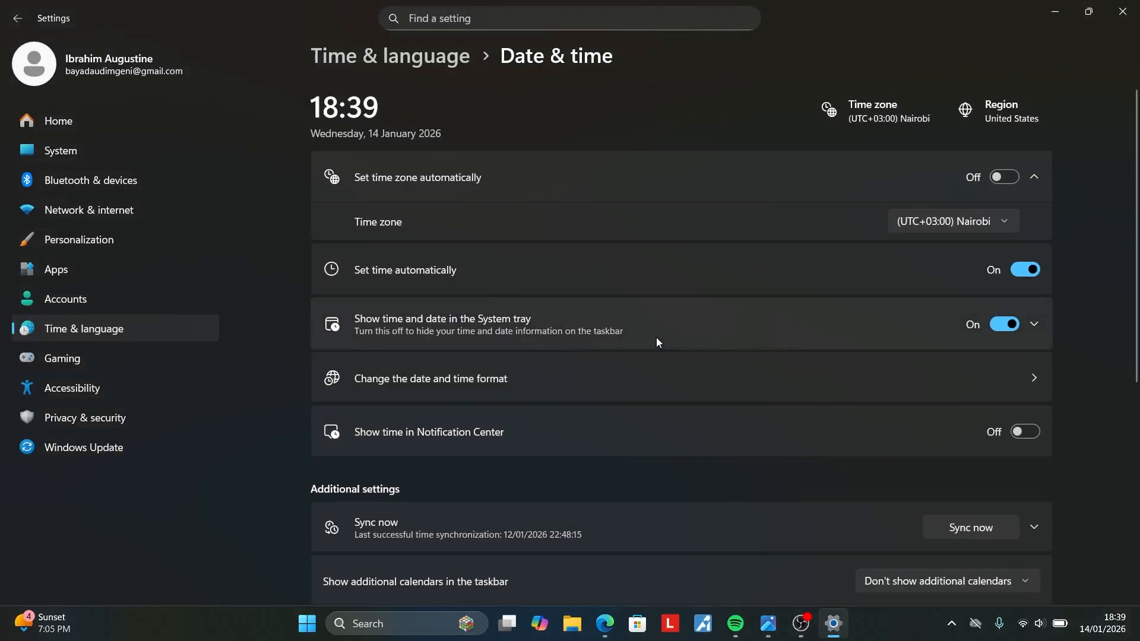
scroll(down, 3)
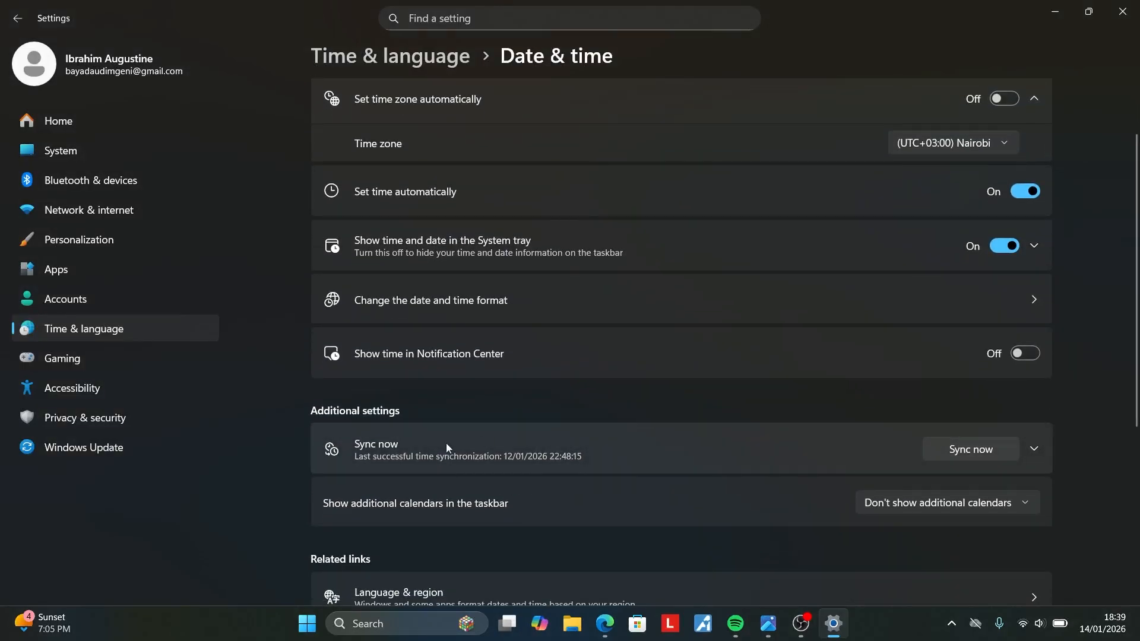
mouse_move(970, 449)
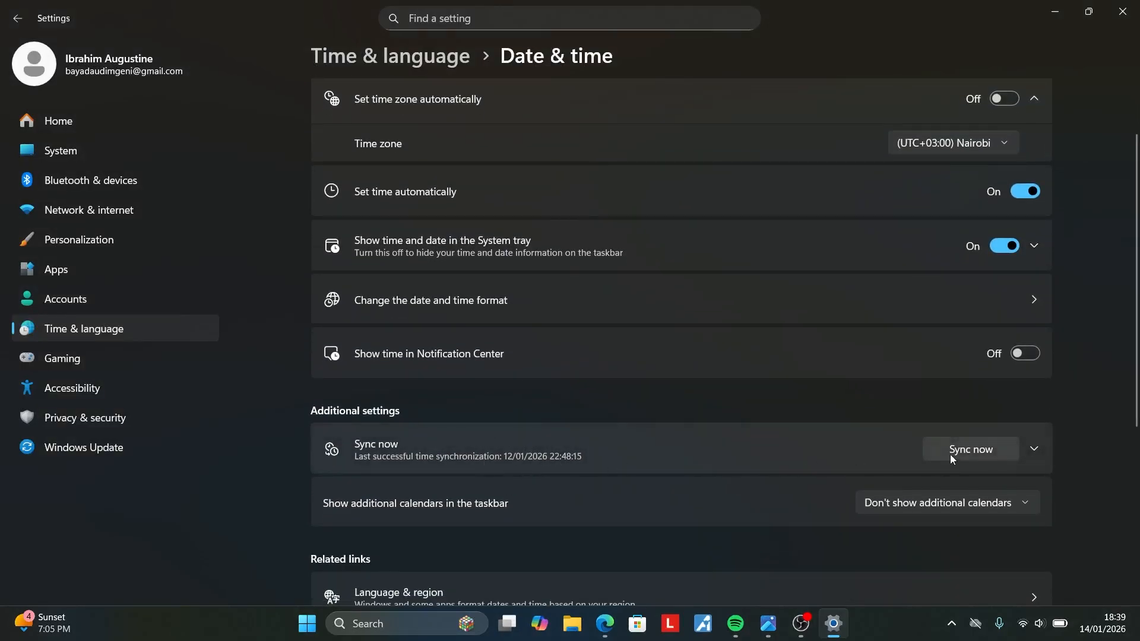
click(970, 449)
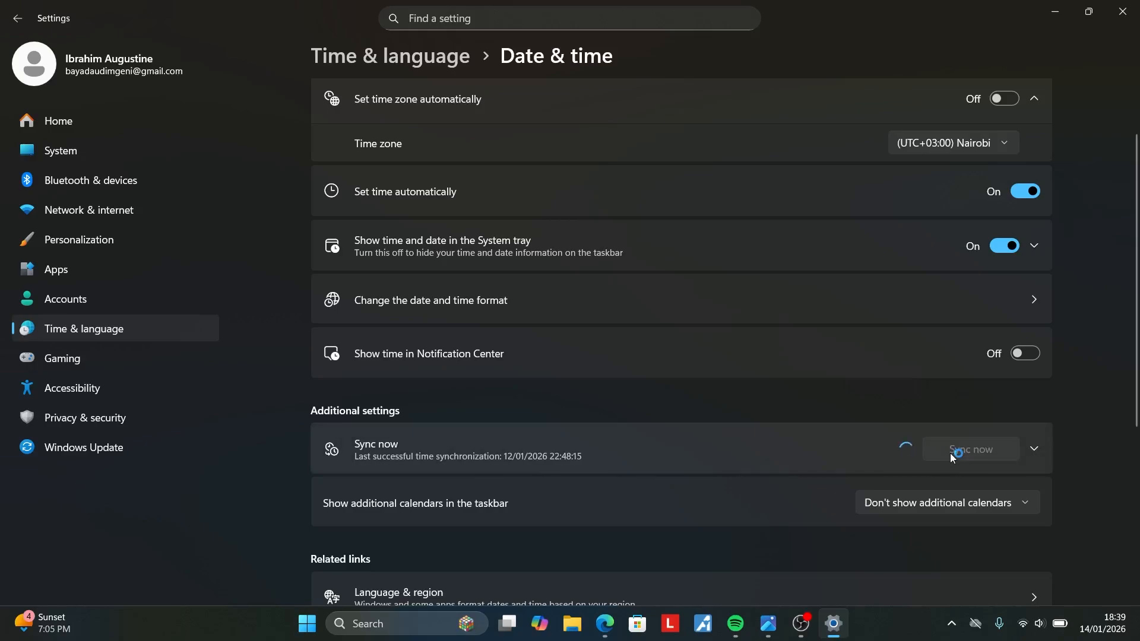
click(970, 449)
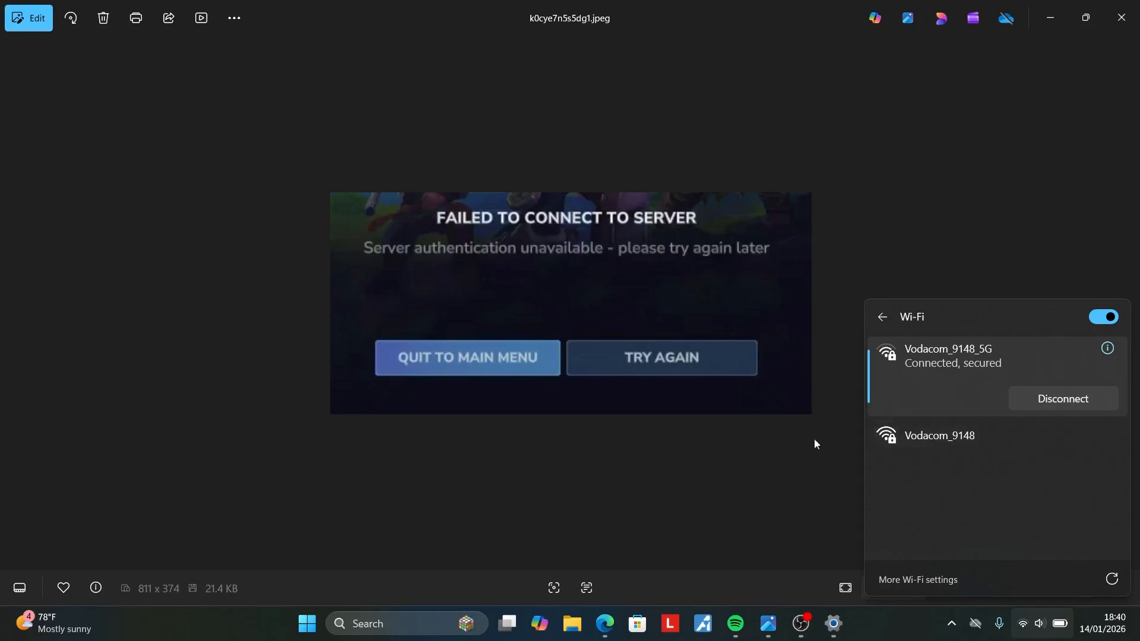
mouse_move(669, 321)
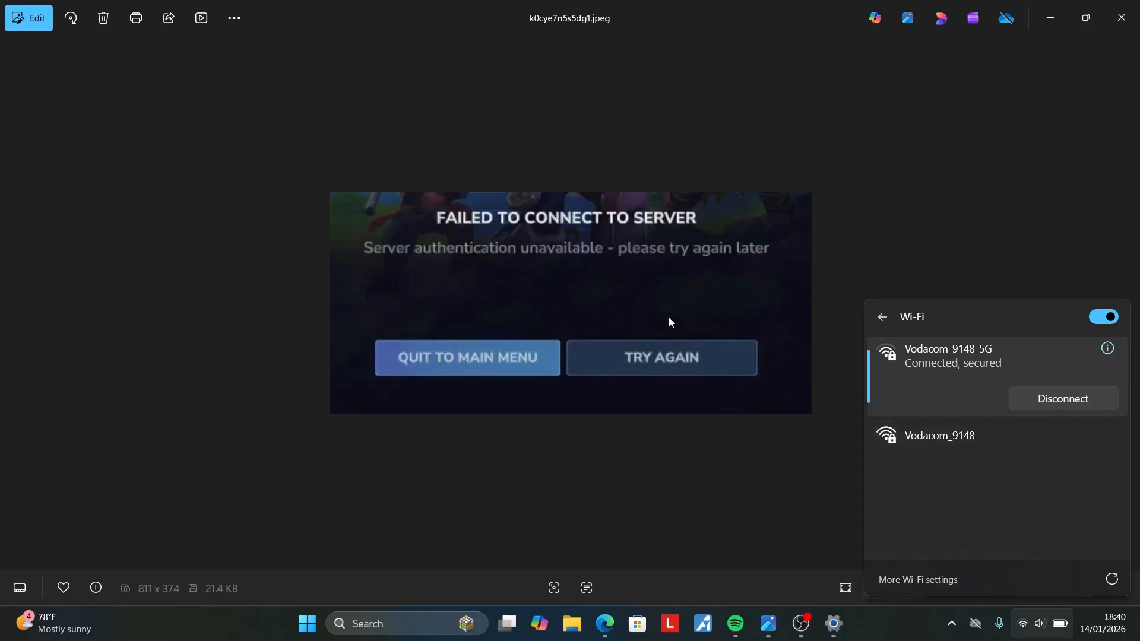
mouse_move(695, 377)
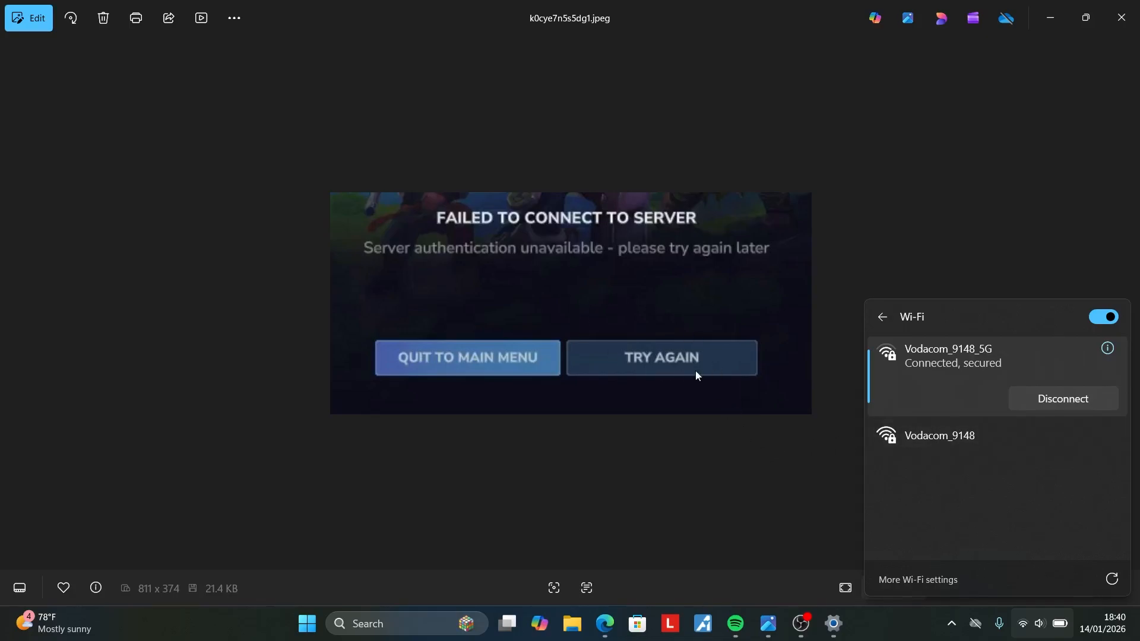
mouse_move(809, 455)
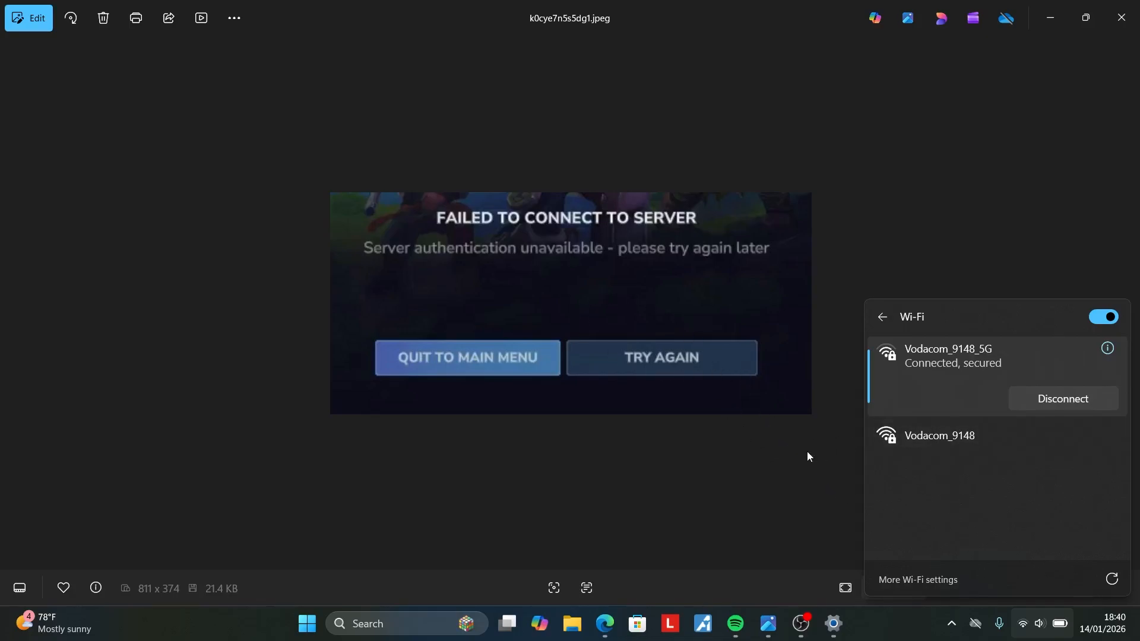